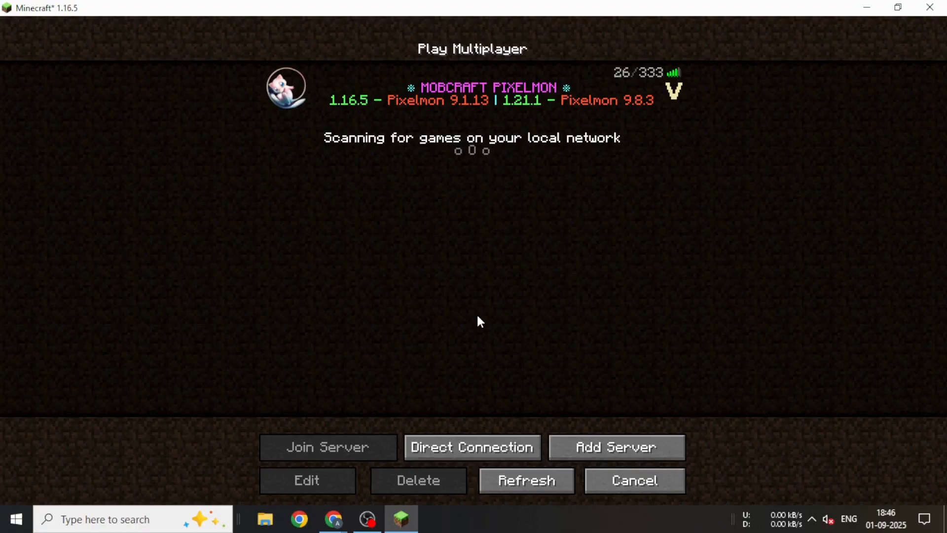
- Leave the Minecraft 1.16.5 multiplayer server list and switch to a blank Chrome tab
click(327, 447)
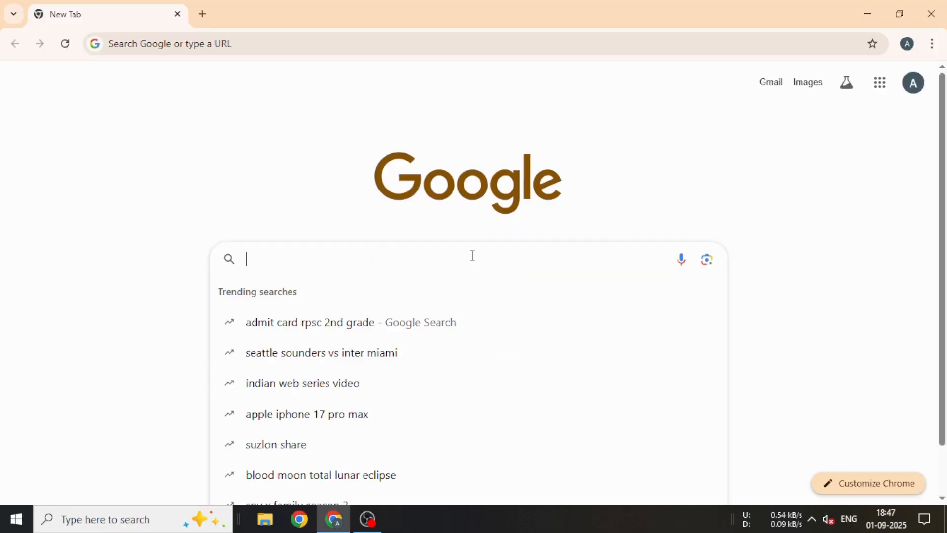
- Search 'pixelmon reforged', reach the Pixelmon Mod site and start the 1.21.1 beta download
text(pixelmon reforged)
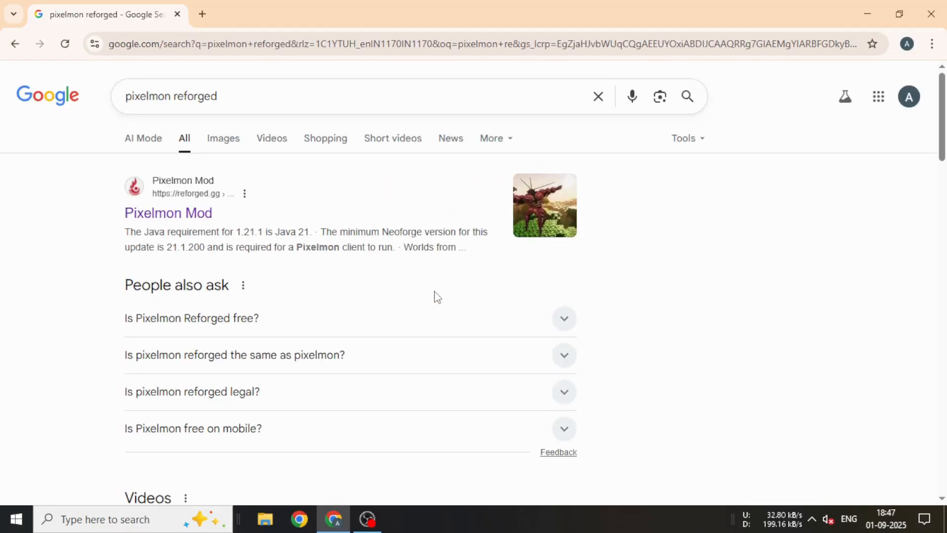
click(168, 213)
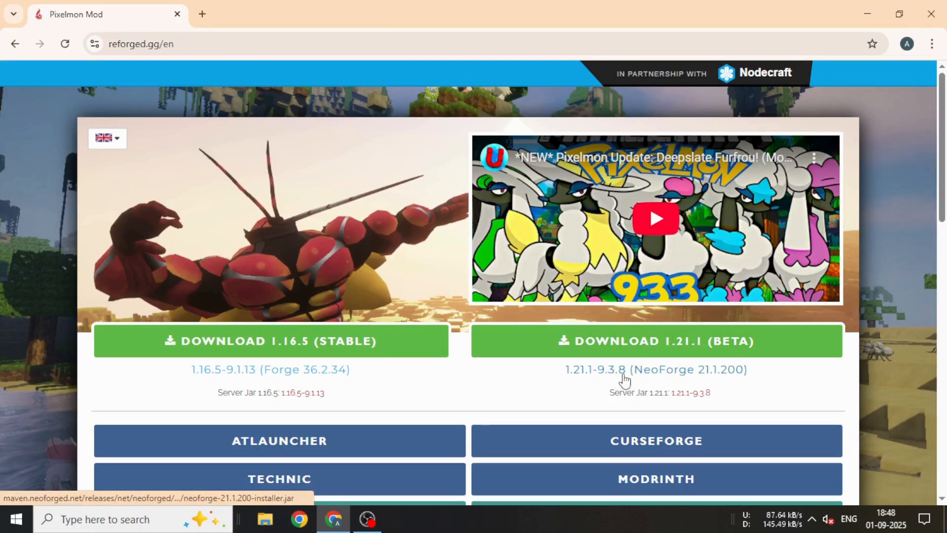
mouse_move(685, 395)
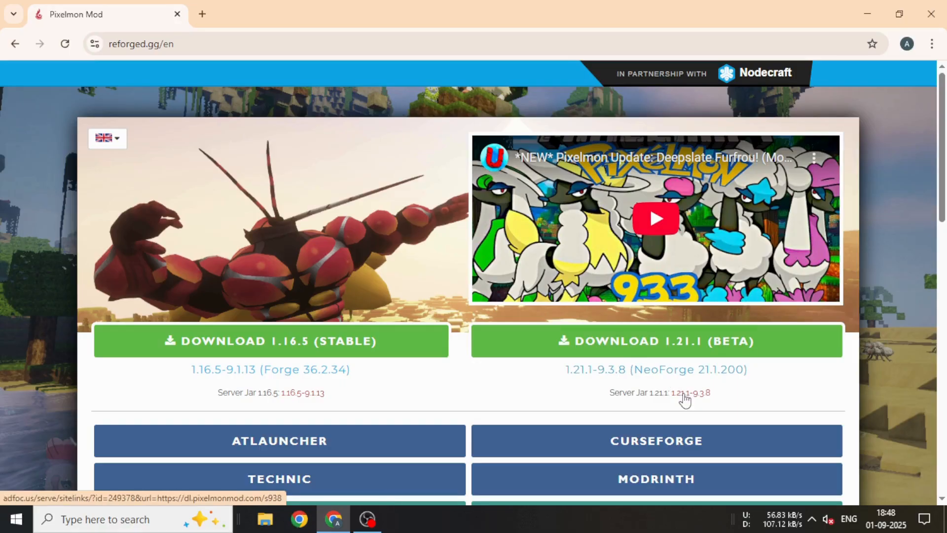
mouse_move(656, 347)
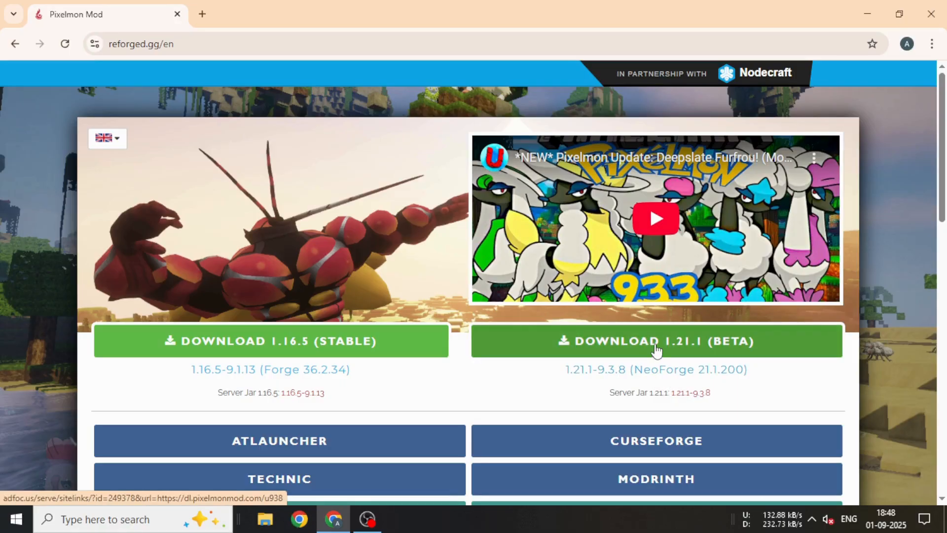
click(655, 341)
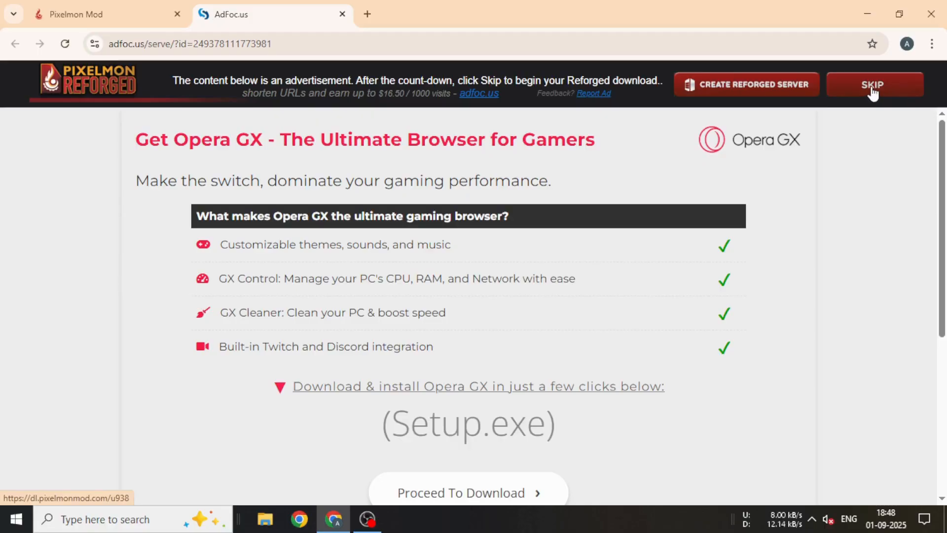
- Skip the AdFoc.us ad so the Pixelmon 1.21.1 jar downloads, then close the ad page
click(880, 43)
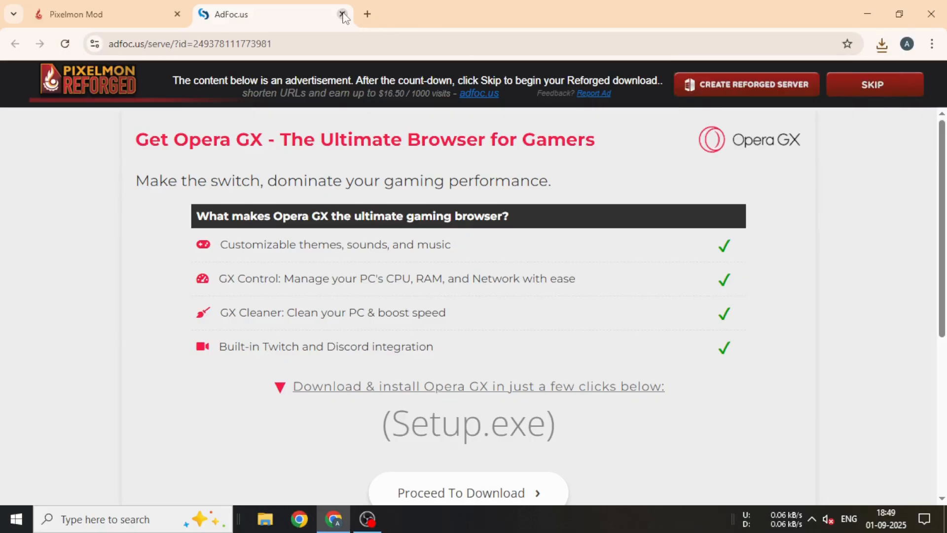
click(342, 14)
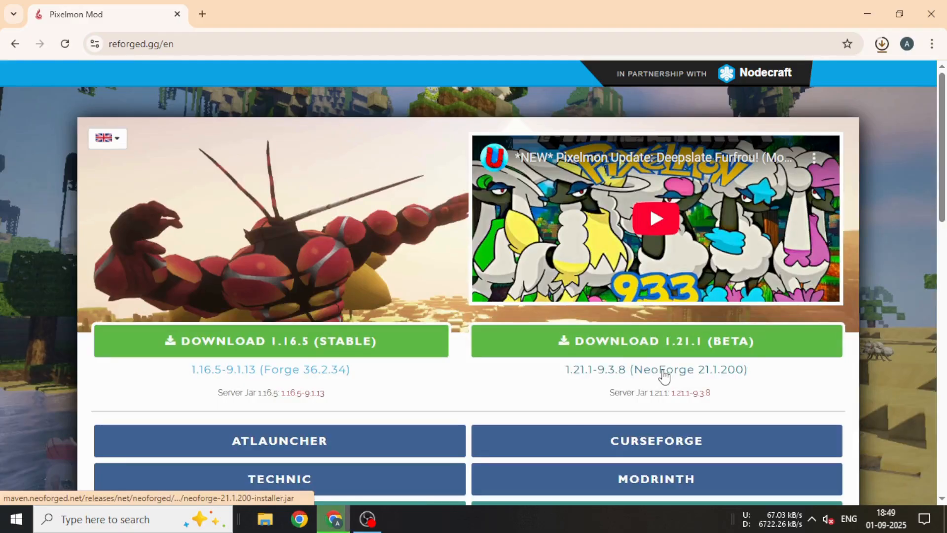
- Download the NeoForge 21.1.200 installer and show it in the Downloads folder
click(881, 43)
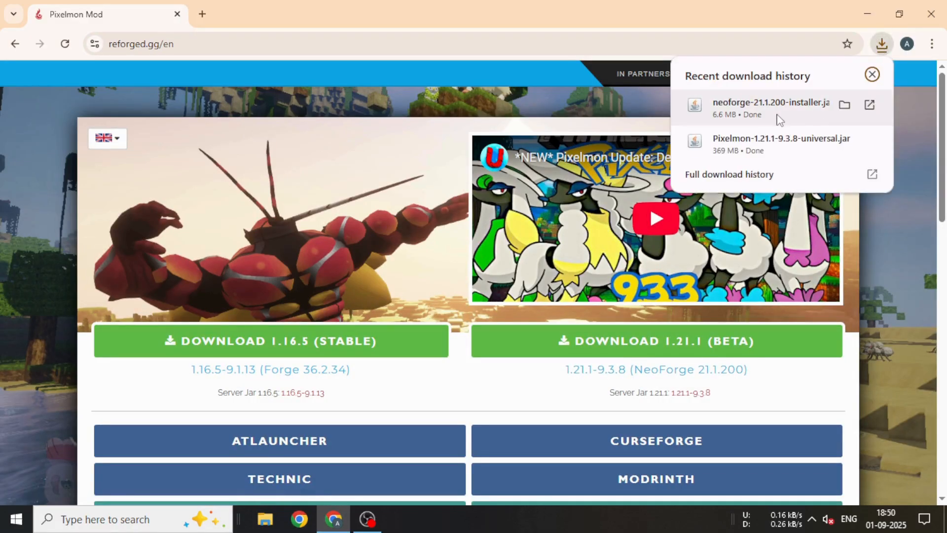
click(871, 74)
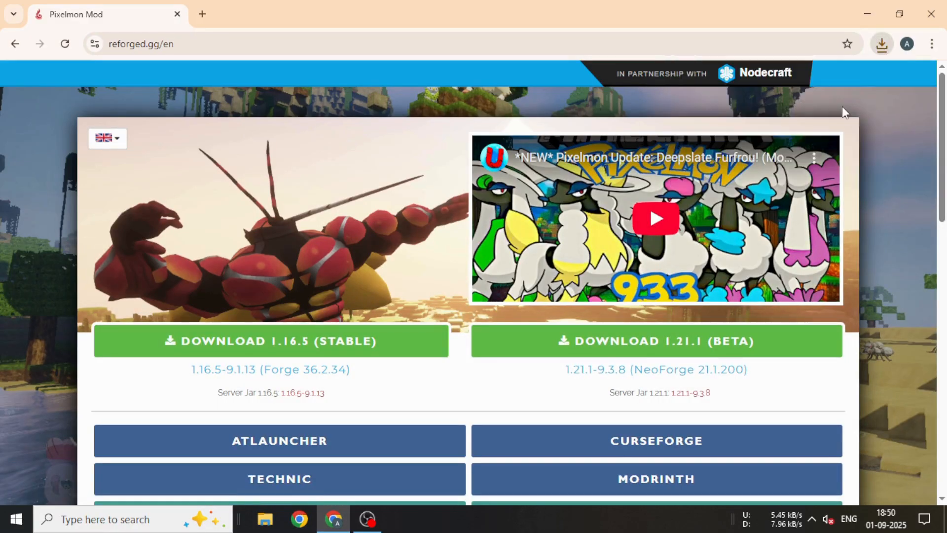
click(265, 517)
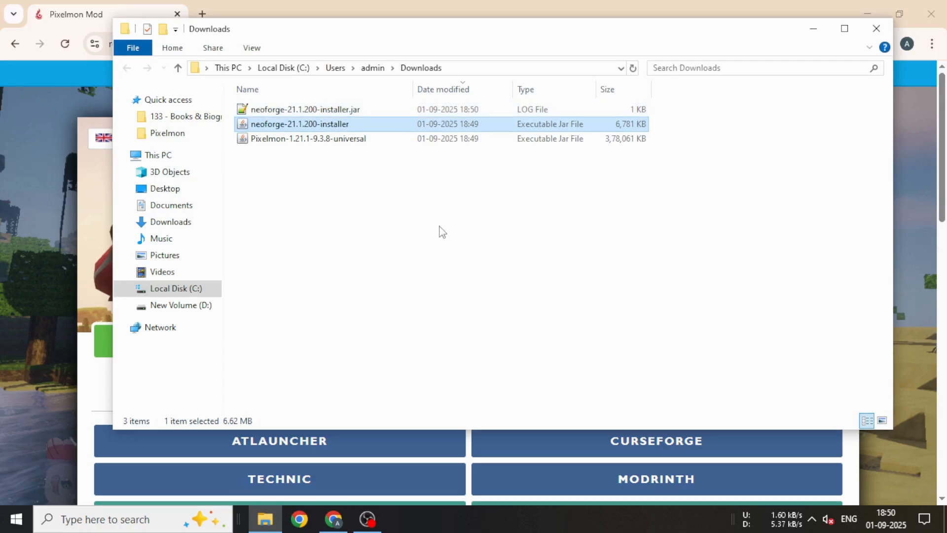
- Run neoforge-21.1.200-installer from Downloads and copy the Pixelmon 1.21.1 universal jar
double_click(300, 124)
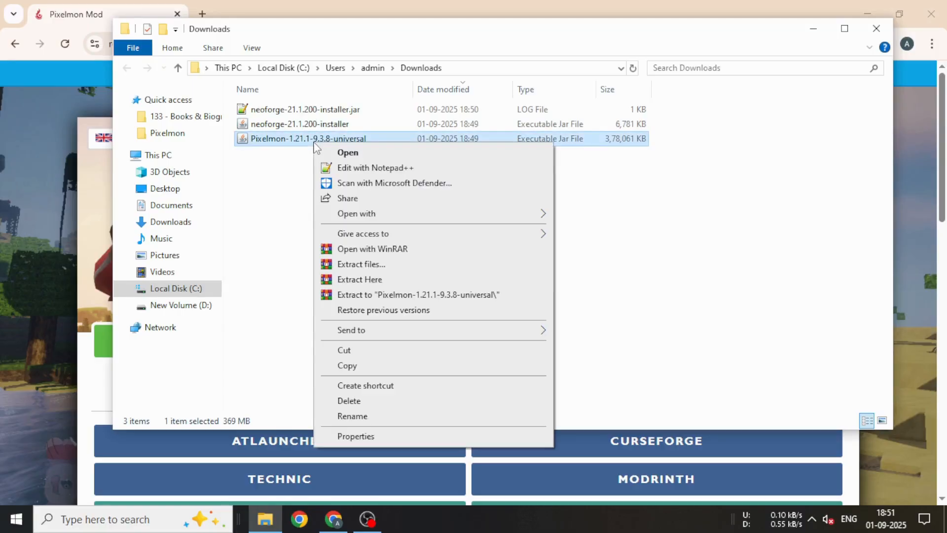
click(13, 518)
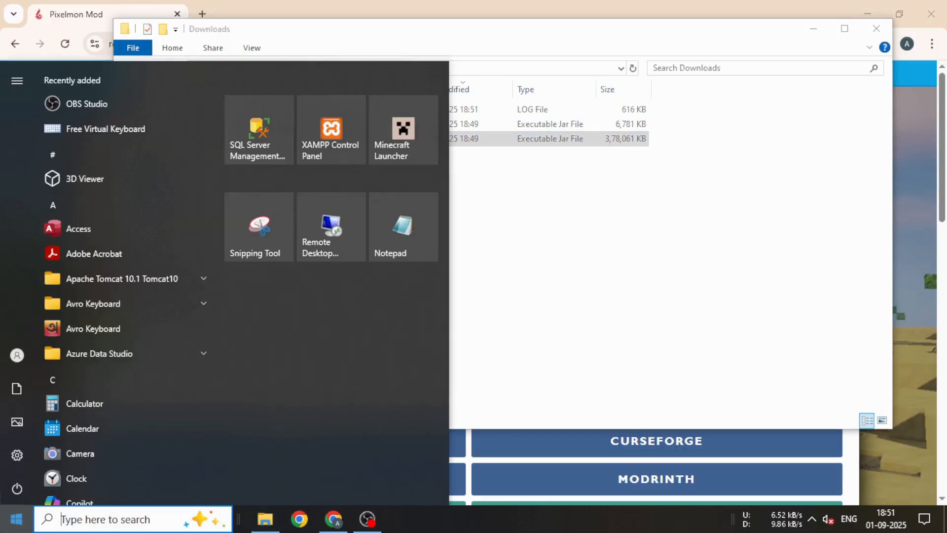
- Paste the Pixelmon 1.21.1 universal jar into %appdata%\.minecraft\mods via Run, then close the folder
text(run)
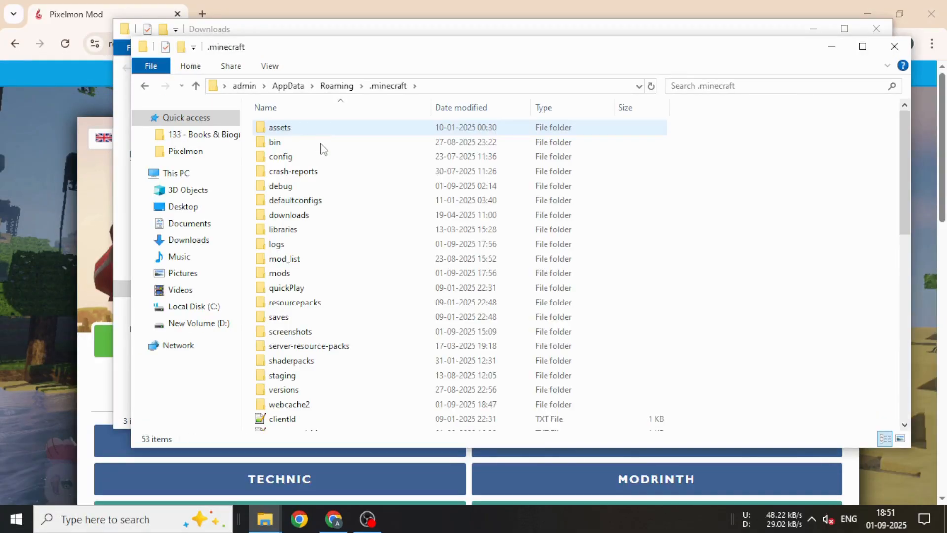
double_click(279, 274)
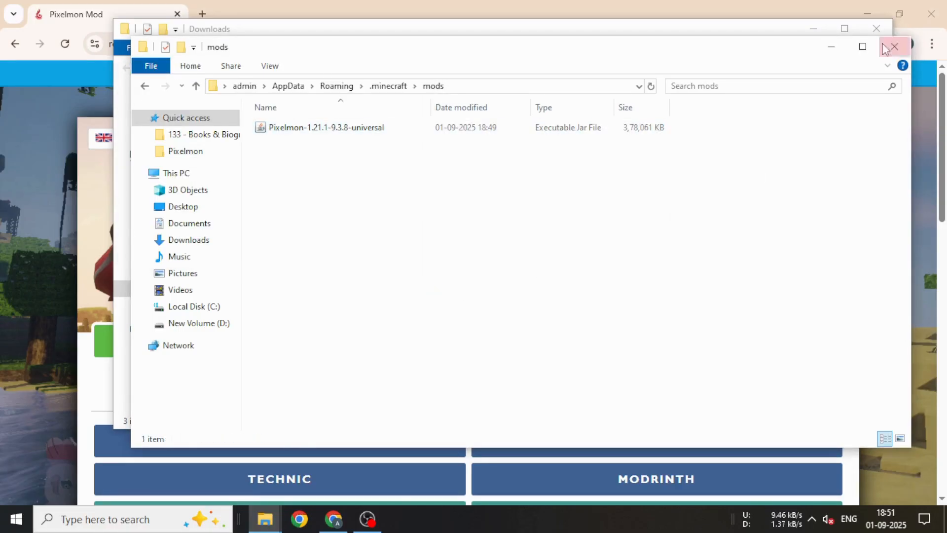
click(894, 48)
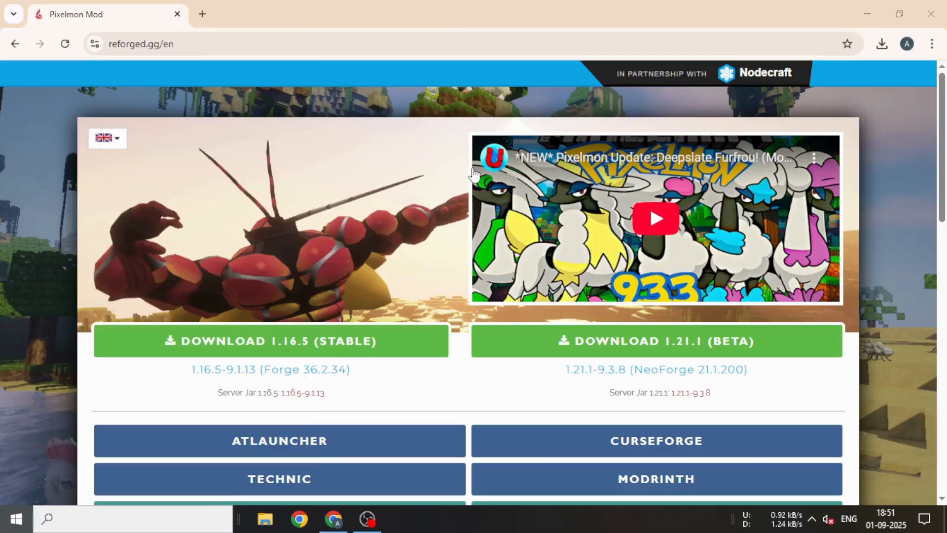
- Launch the NeoForge 21.1.200 installation from Minecraft Launcher so modded 1.21.1 starts loading
click(401, 517)
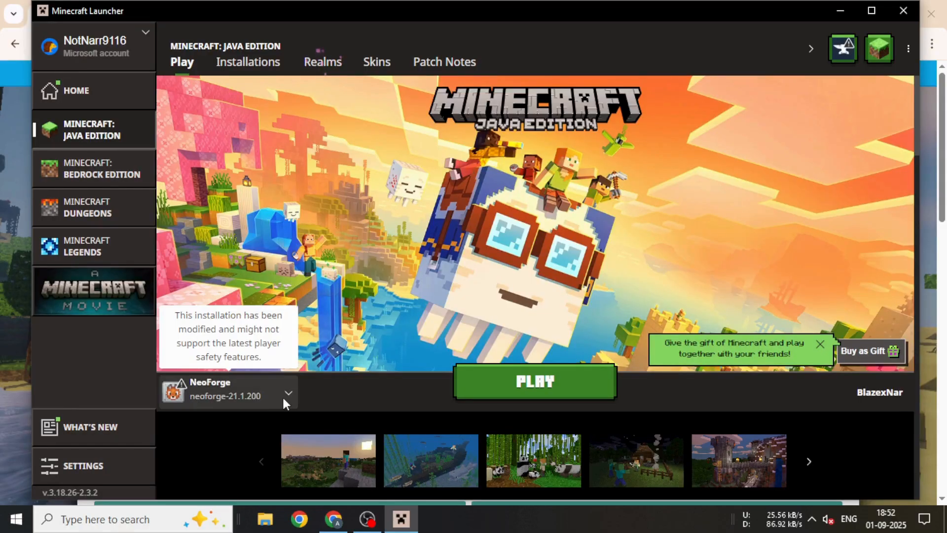
click(289, 393)
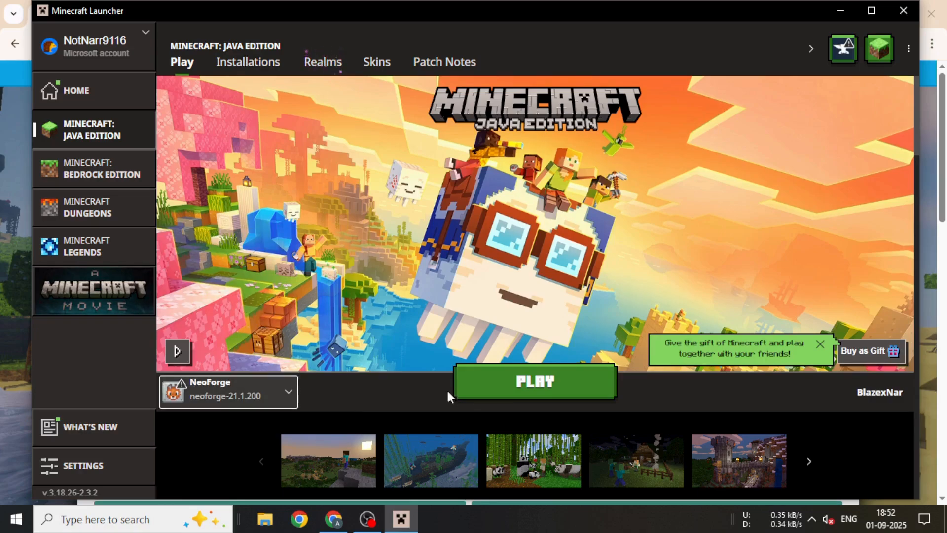
click(534, 382)
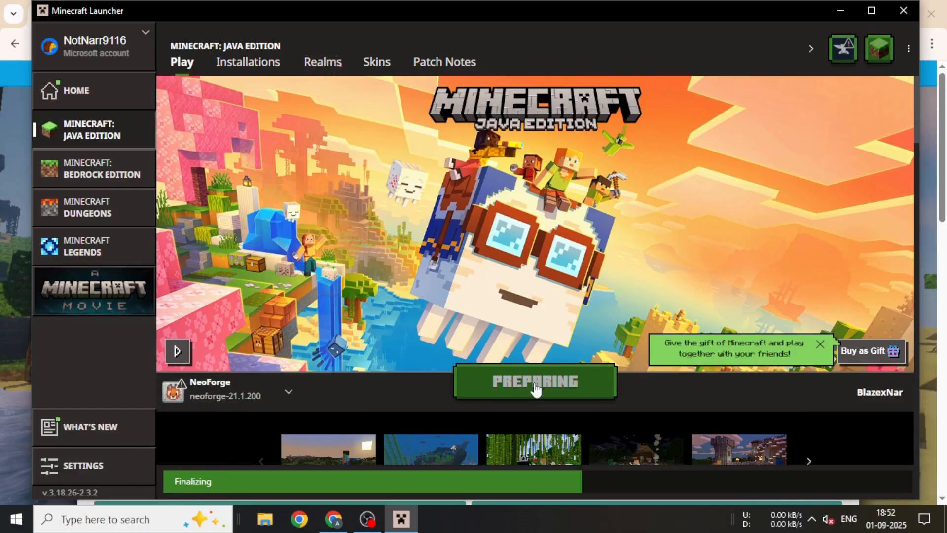
click(534, 382)
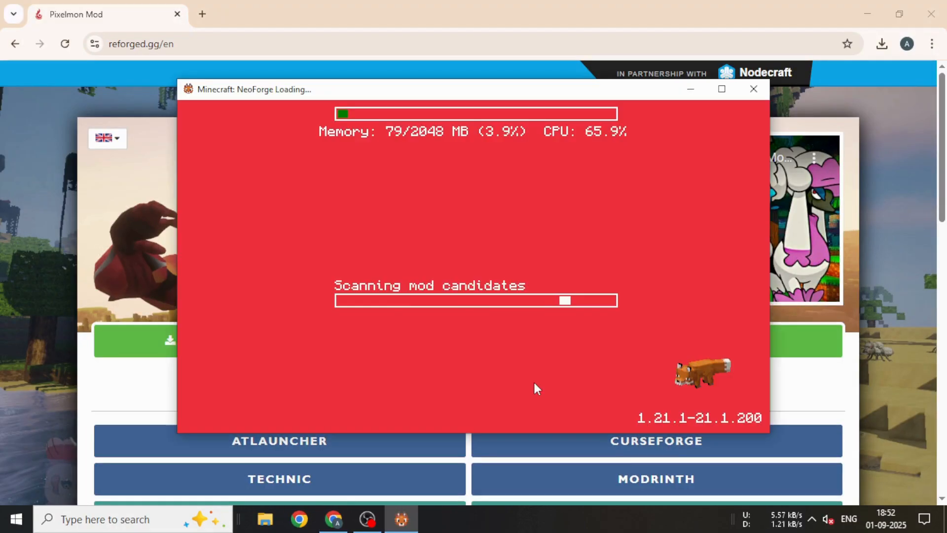